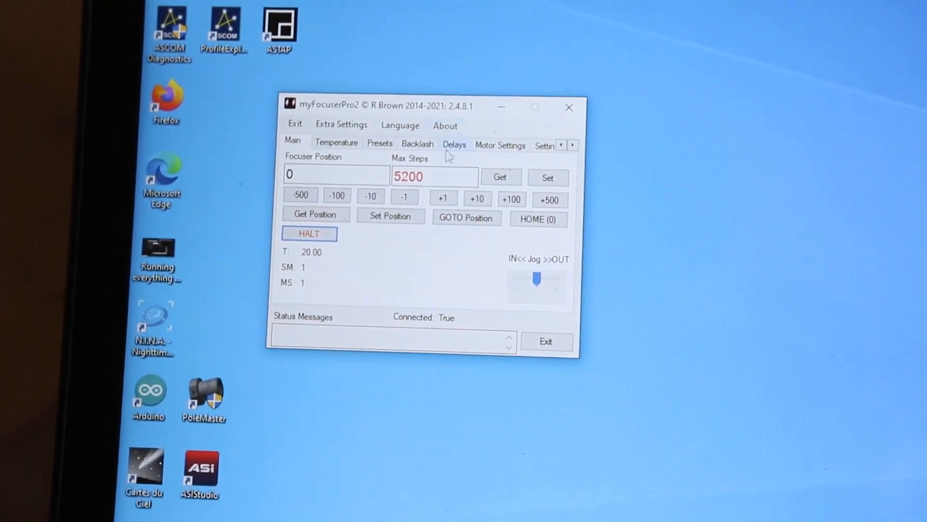
mouse_move(540, 323)
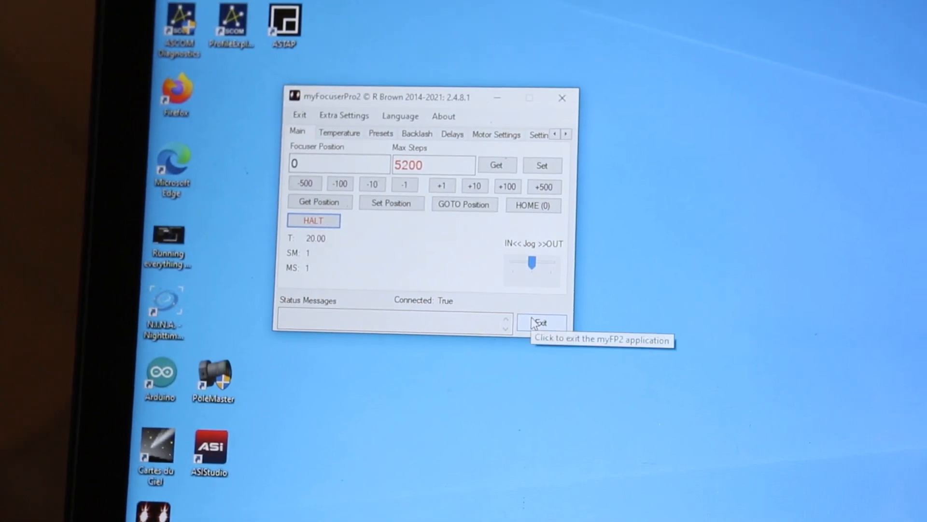